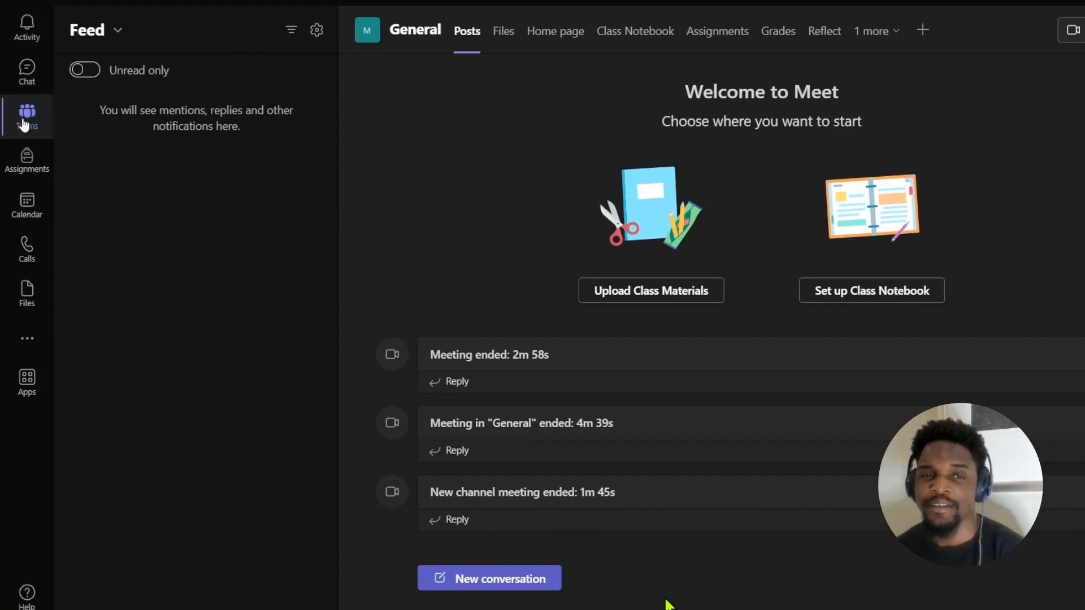
Show the Your teams list, where the Meet team appears.
{"action": "left_click", "coordinate": [26, 114]}
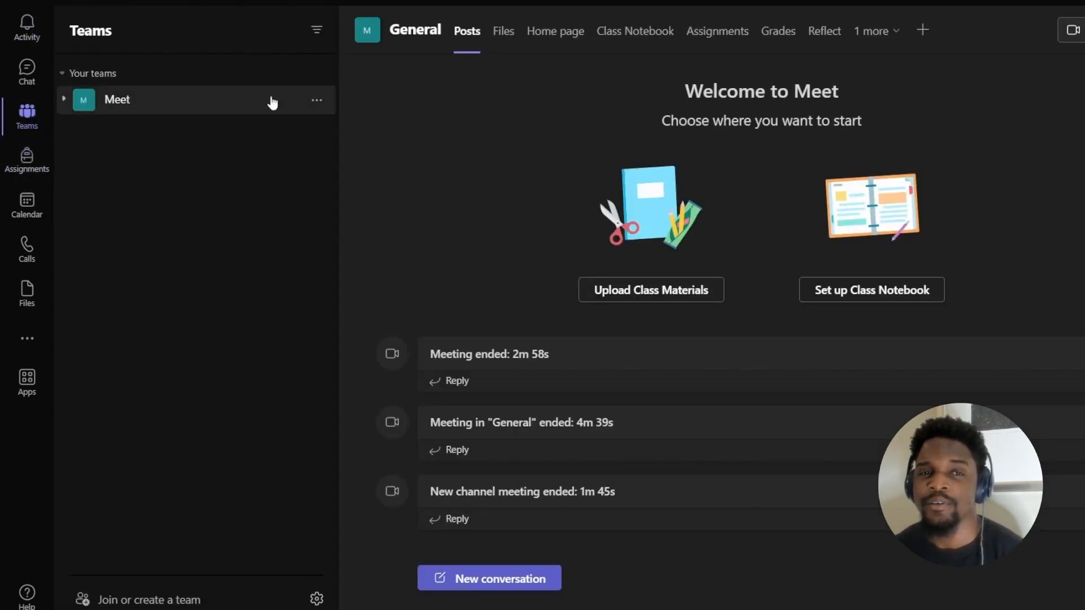
{"action": "mouse_move", "coordinate": [316, 100]}
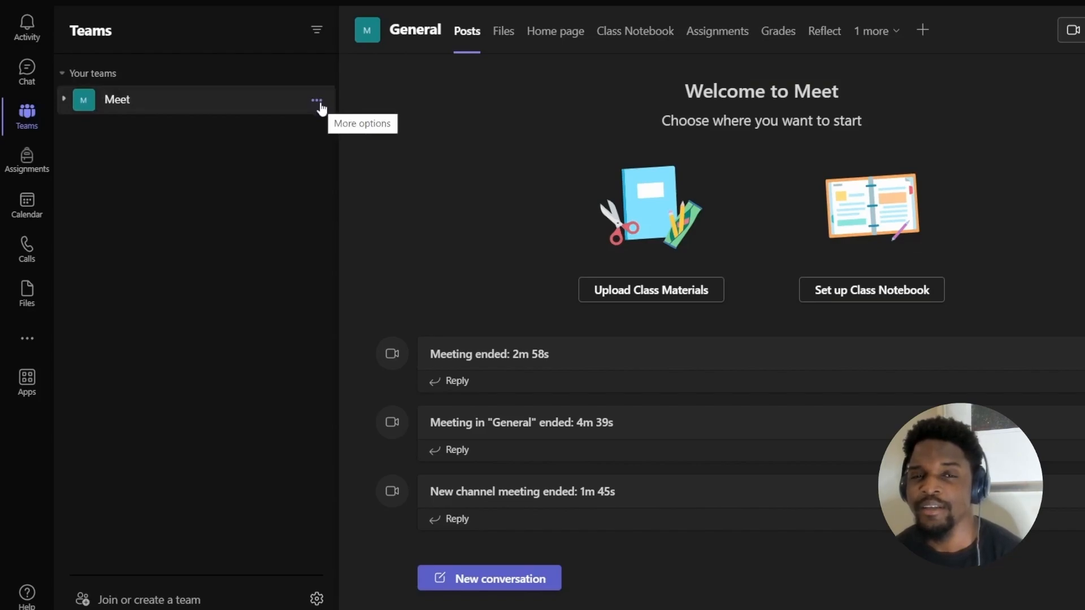
Leave the Meet team from its More options and confirm leaving.
{"action": "left_click", "coordinate": [316, 102]}
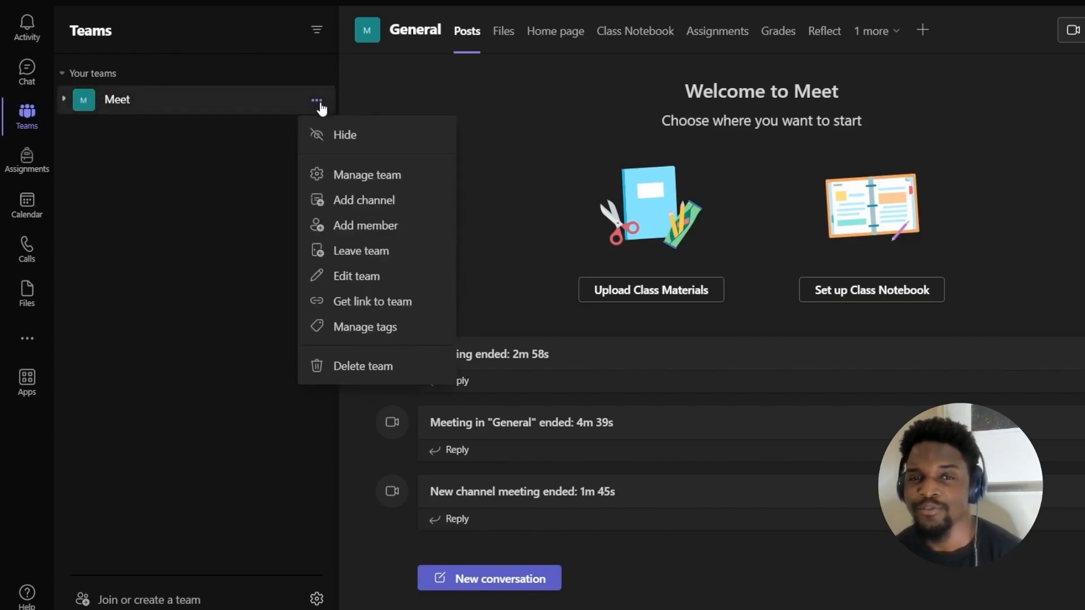
{"action": "mouse_move", "coordinate": [360, 250]}
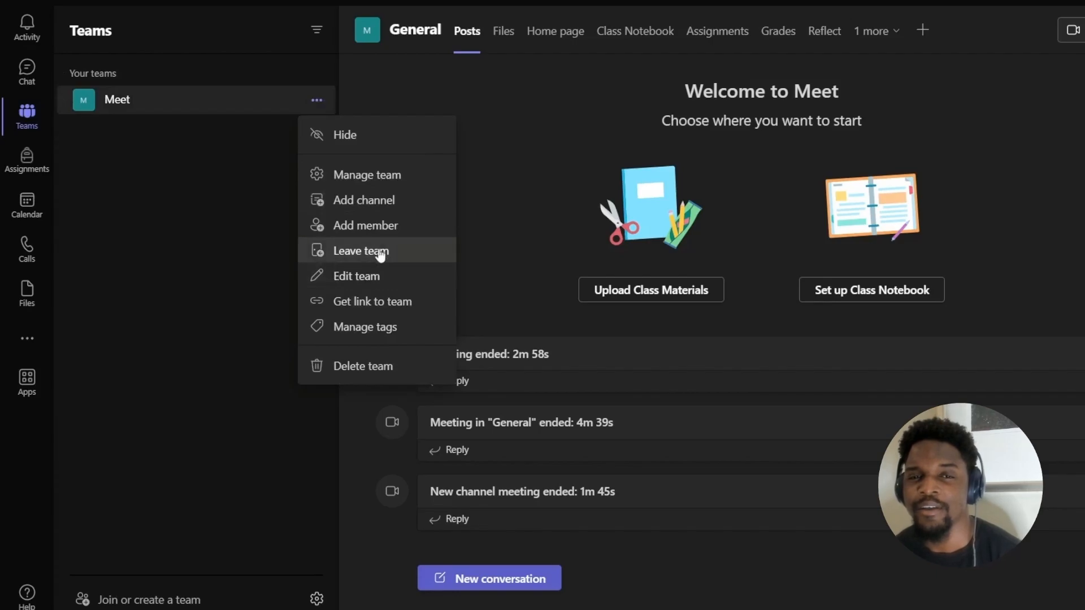
{"action": "left_click", "coordinate": [360, 251]}
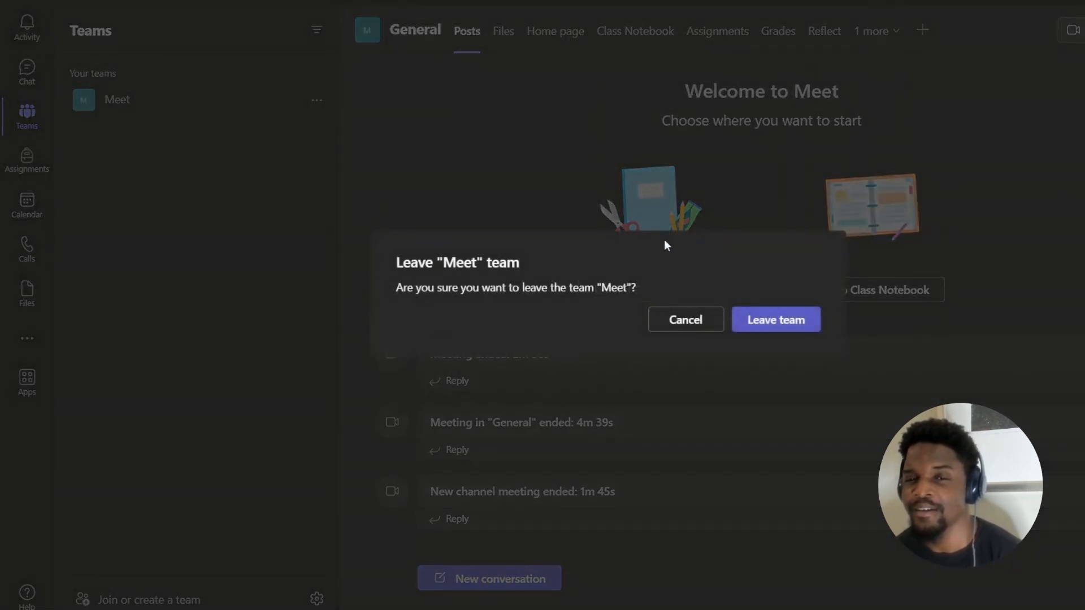
{"action": "mouse_move", "coordinate": [522, 224]}
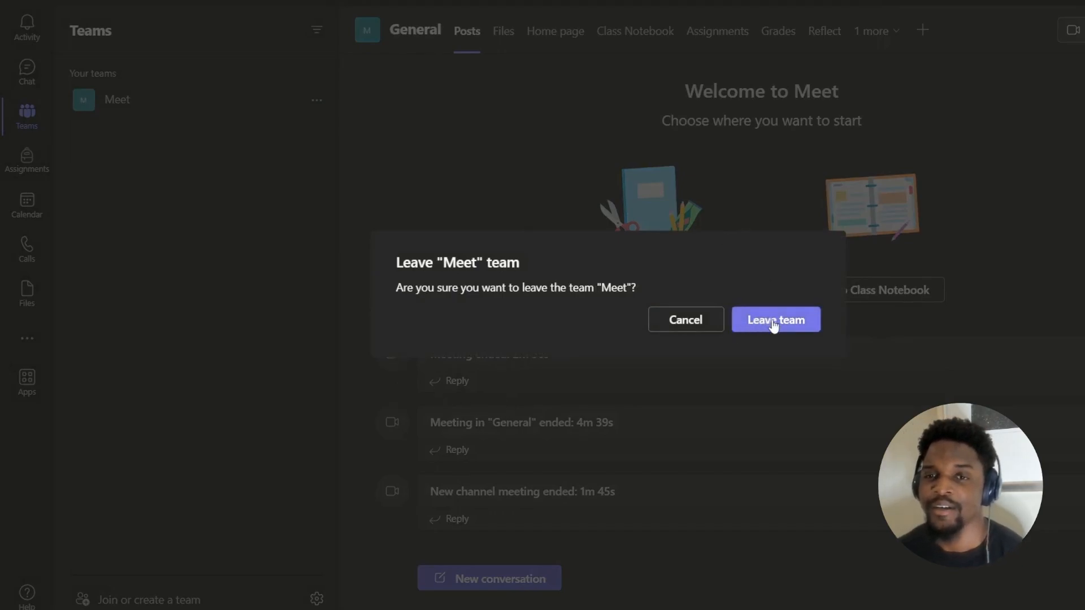
{"action": "left_click", "coordinate": [774, 319]}
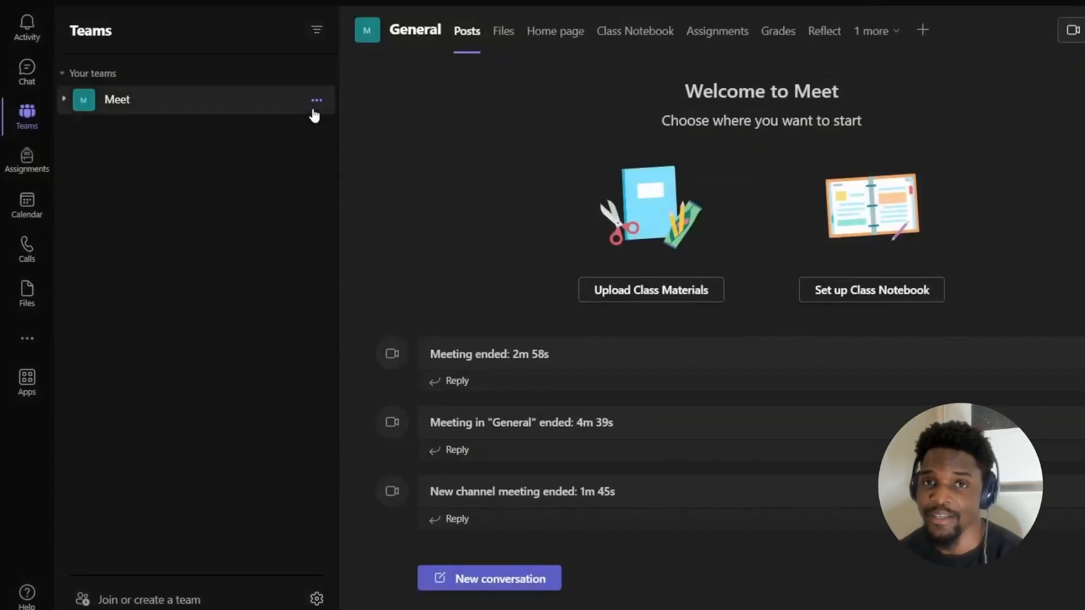
Retry leaving Meet and acknowledge the 'Last owner cannot leave' warning.
{"action": "left_click", "coordinate": [316, 100]}
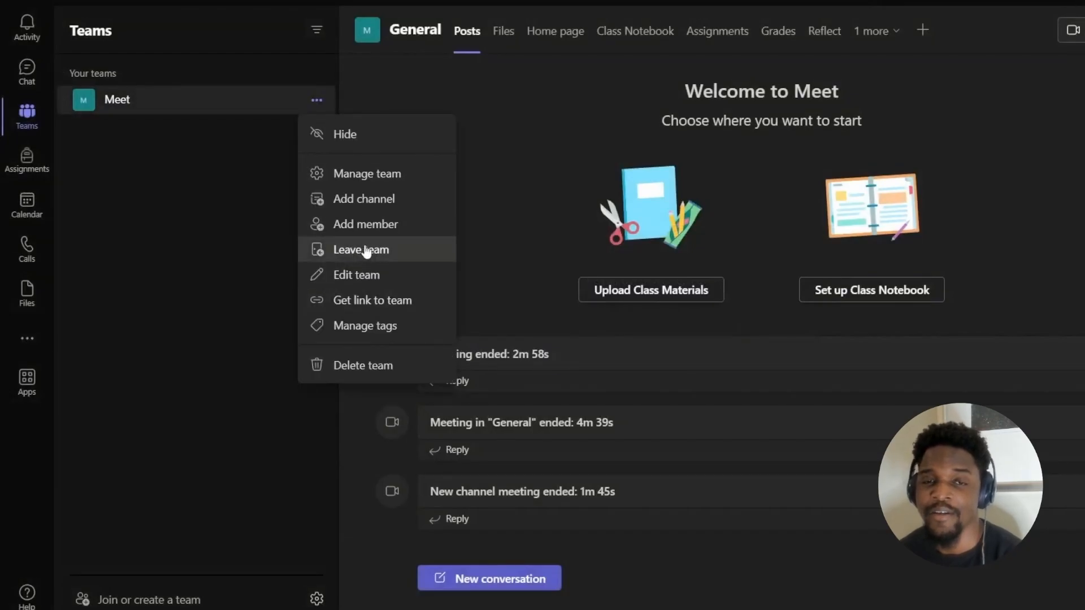
{"action": "left_click", "coordinate": [361, 250]}
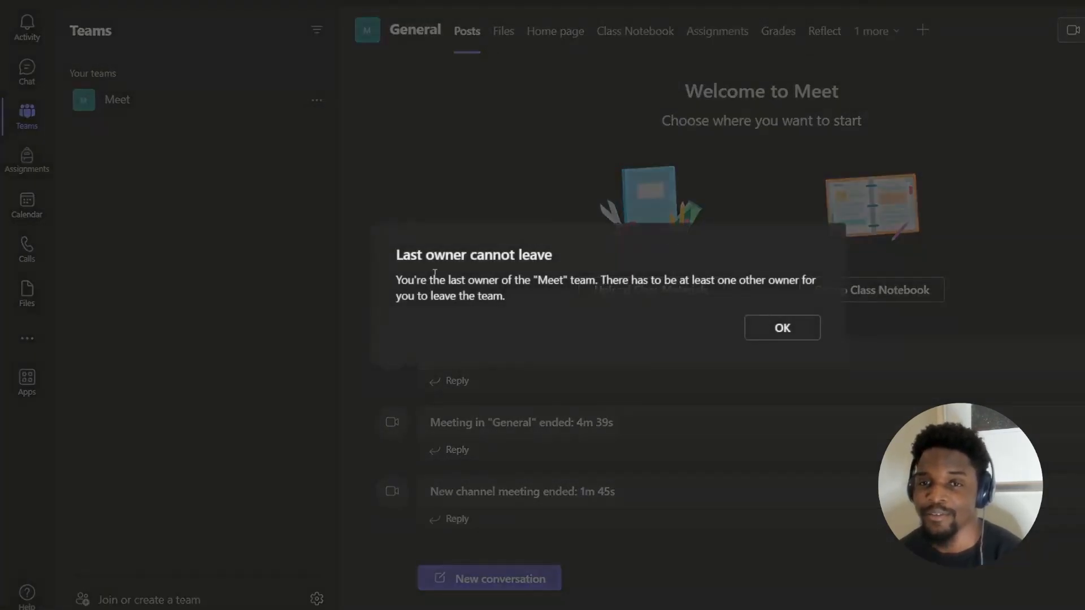
{"action": "left_click", "coordinate": [780, 327]}
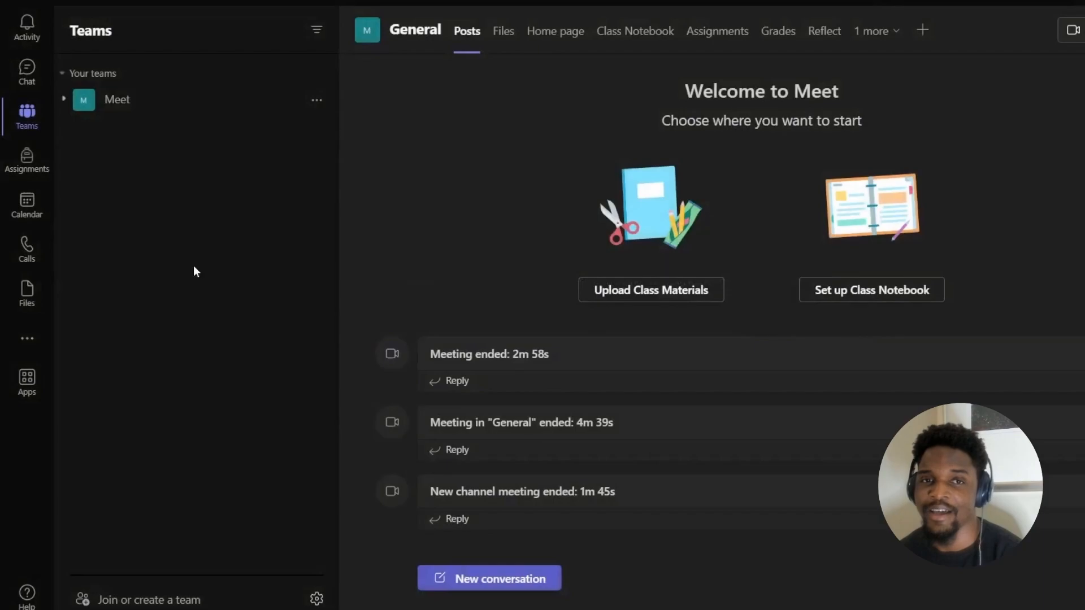